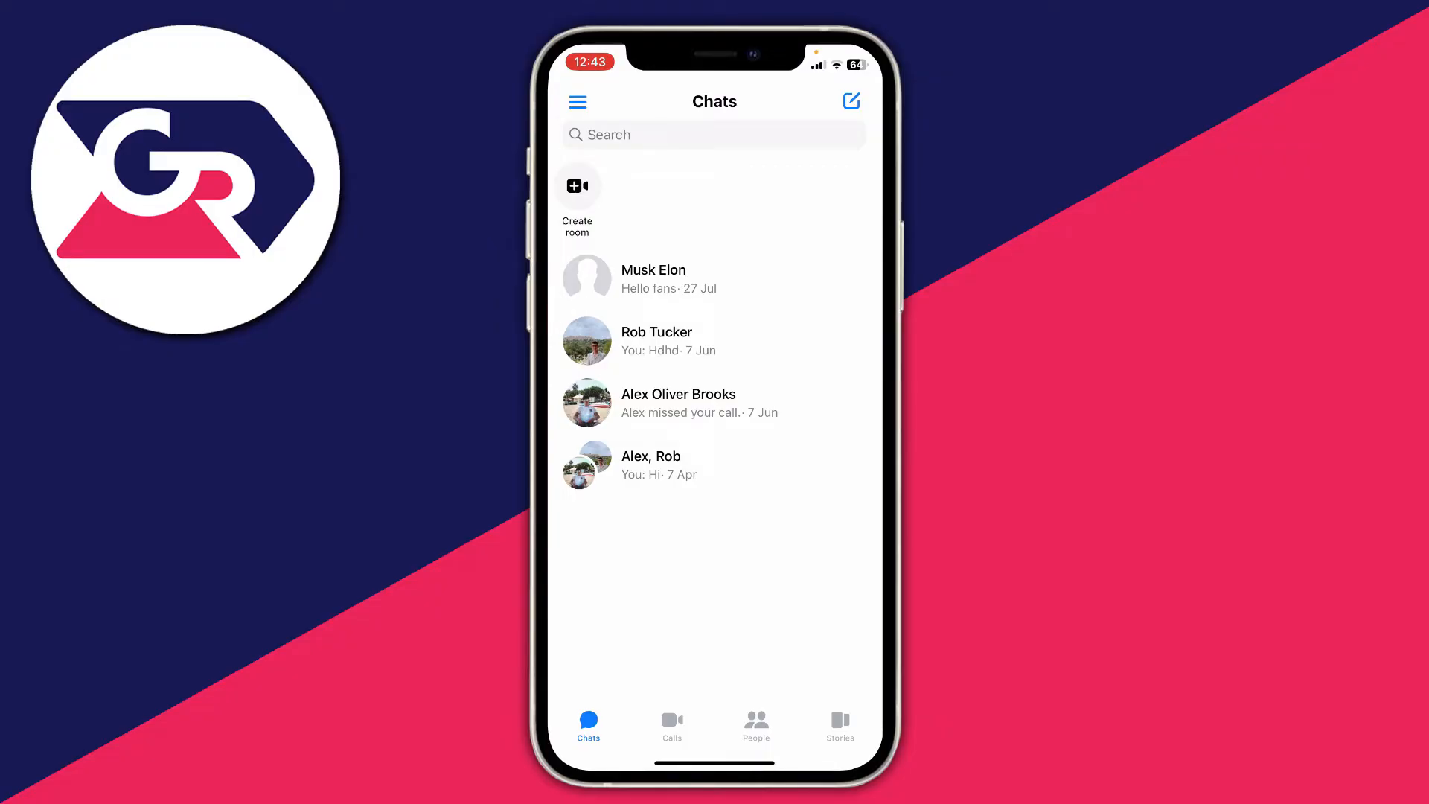
# Open the side menu and the gear settings for the Rob Robson account.
pyautogui.click(577, 101)
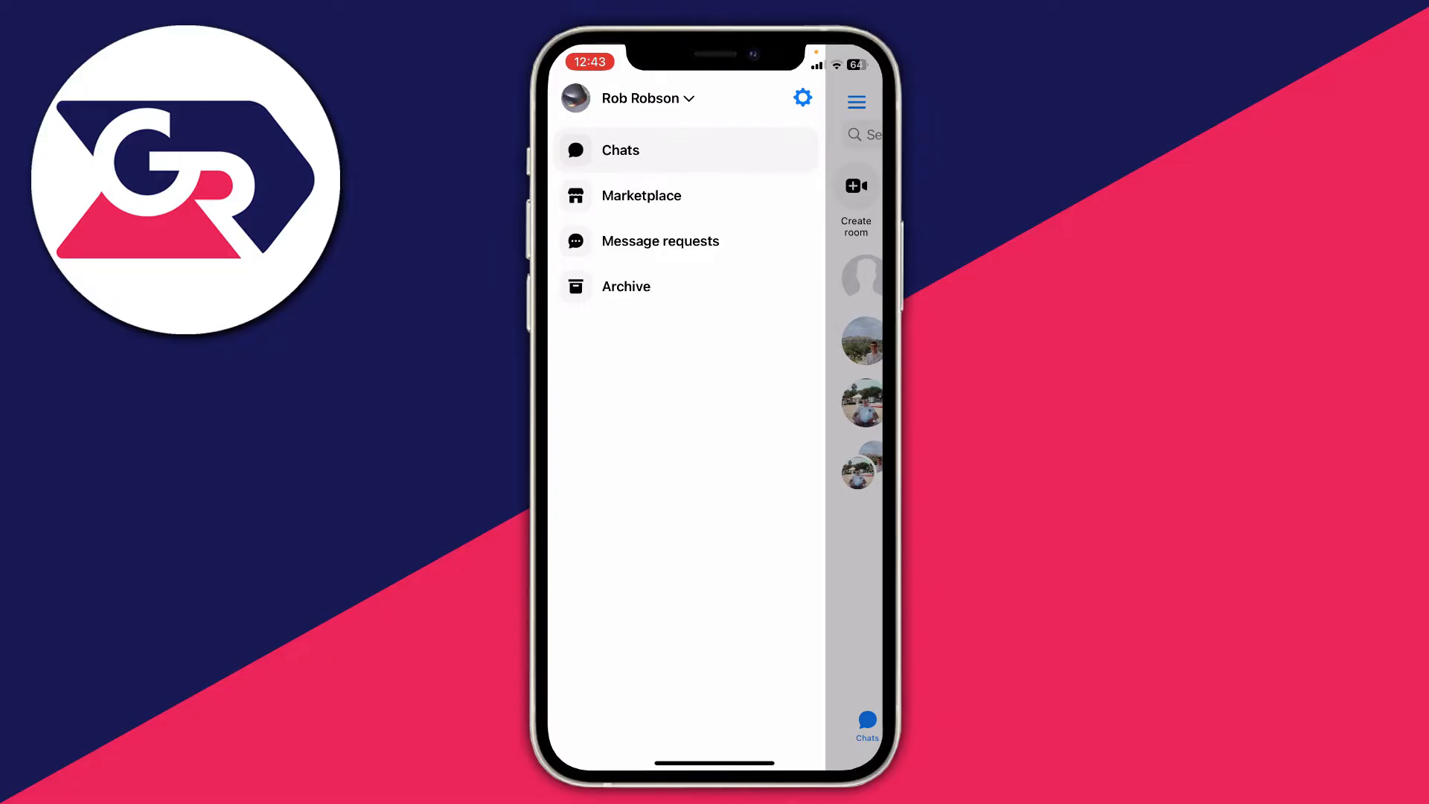
pyautogui.click(801, 97)
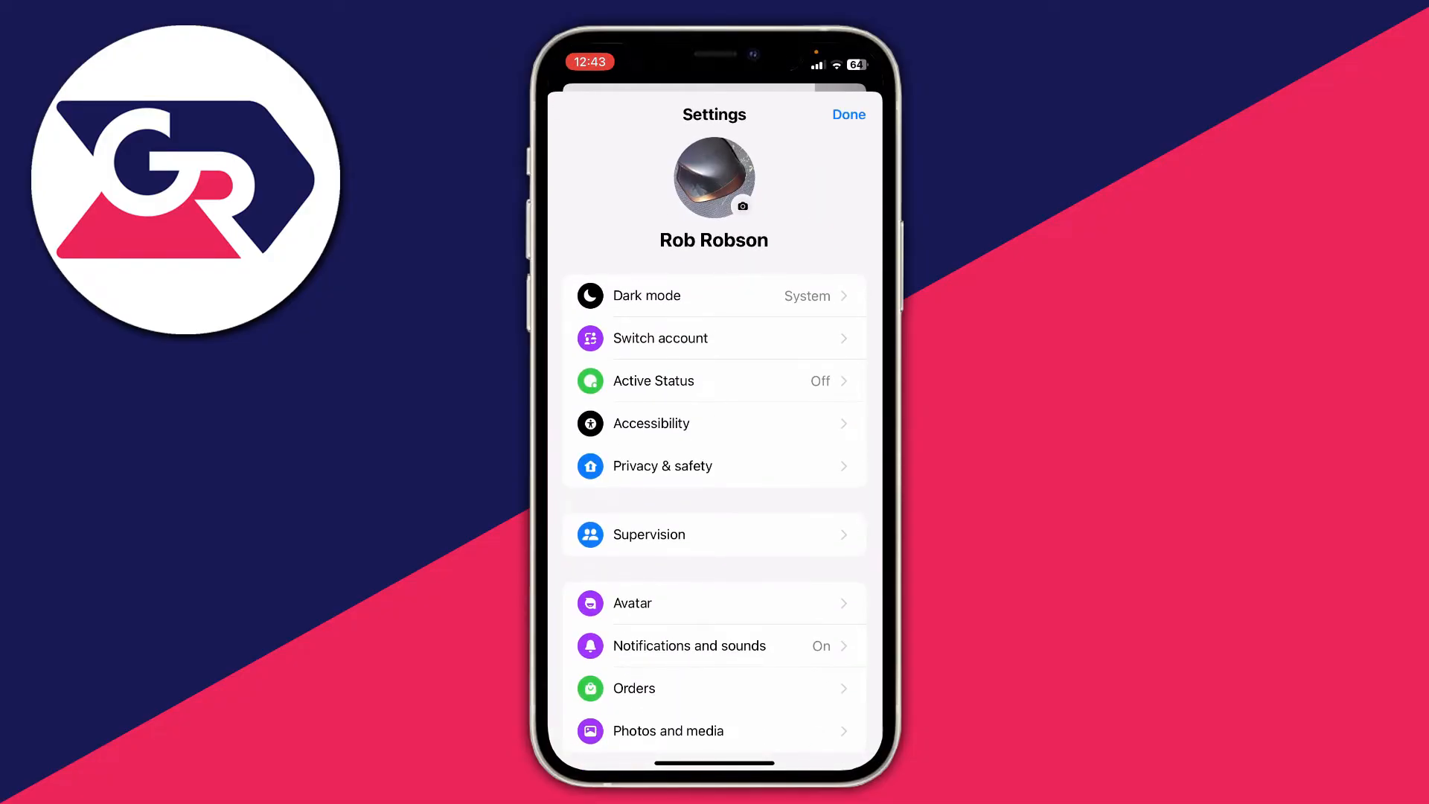
# Choose Switch account in Settings to list the saved accounts.
pyautogui.click(660, 338)
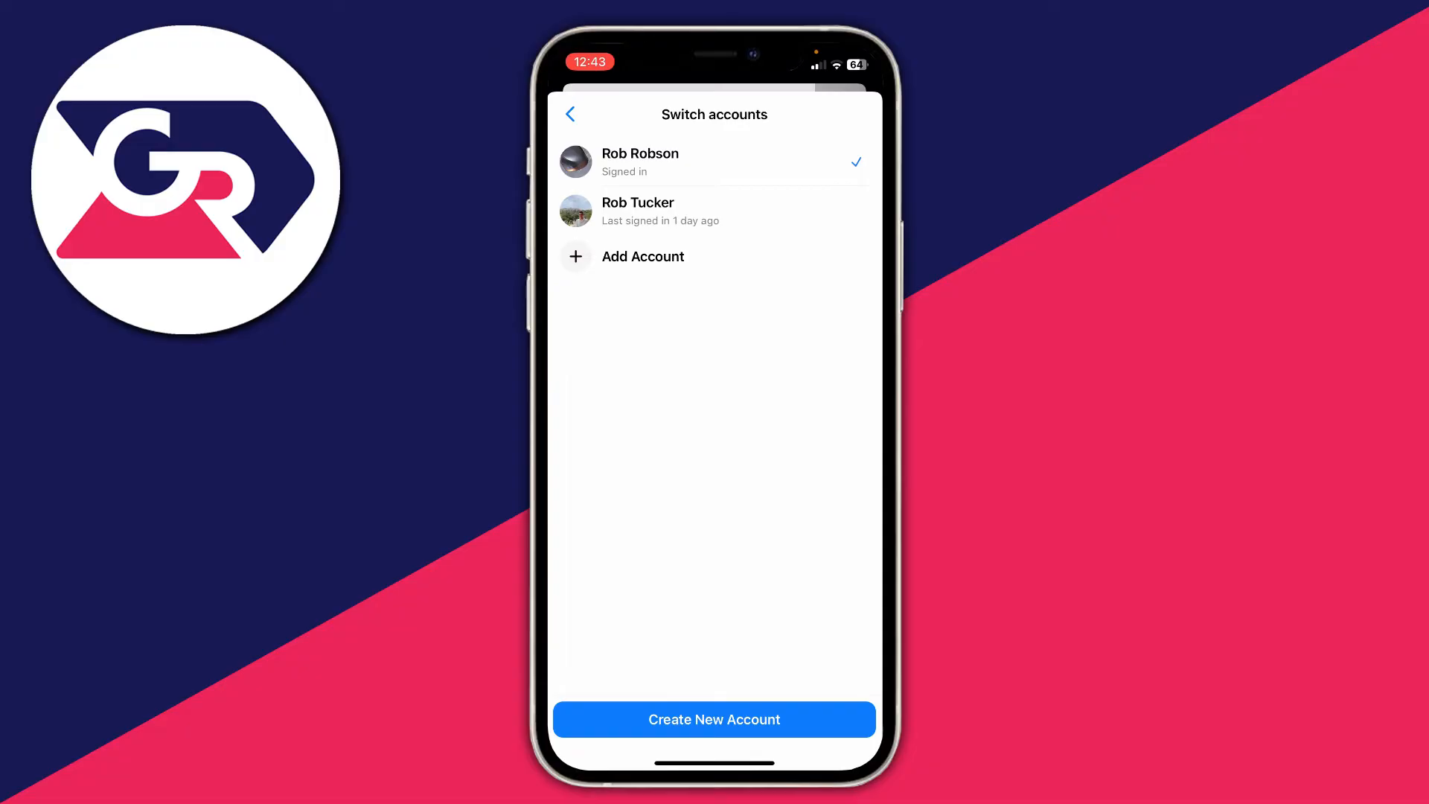
pyautogui.click(638, 211)
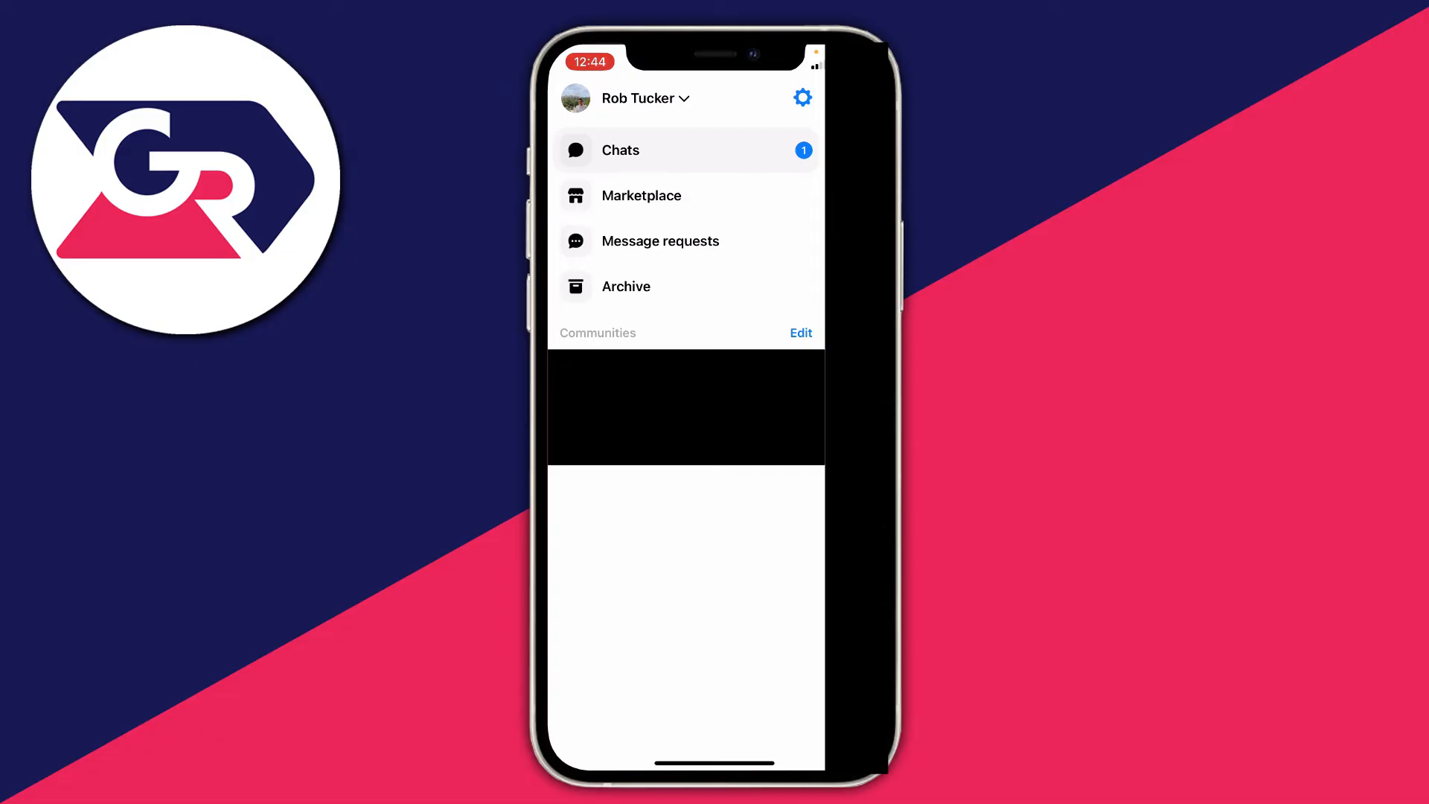
pyautogui.click(801, 97)
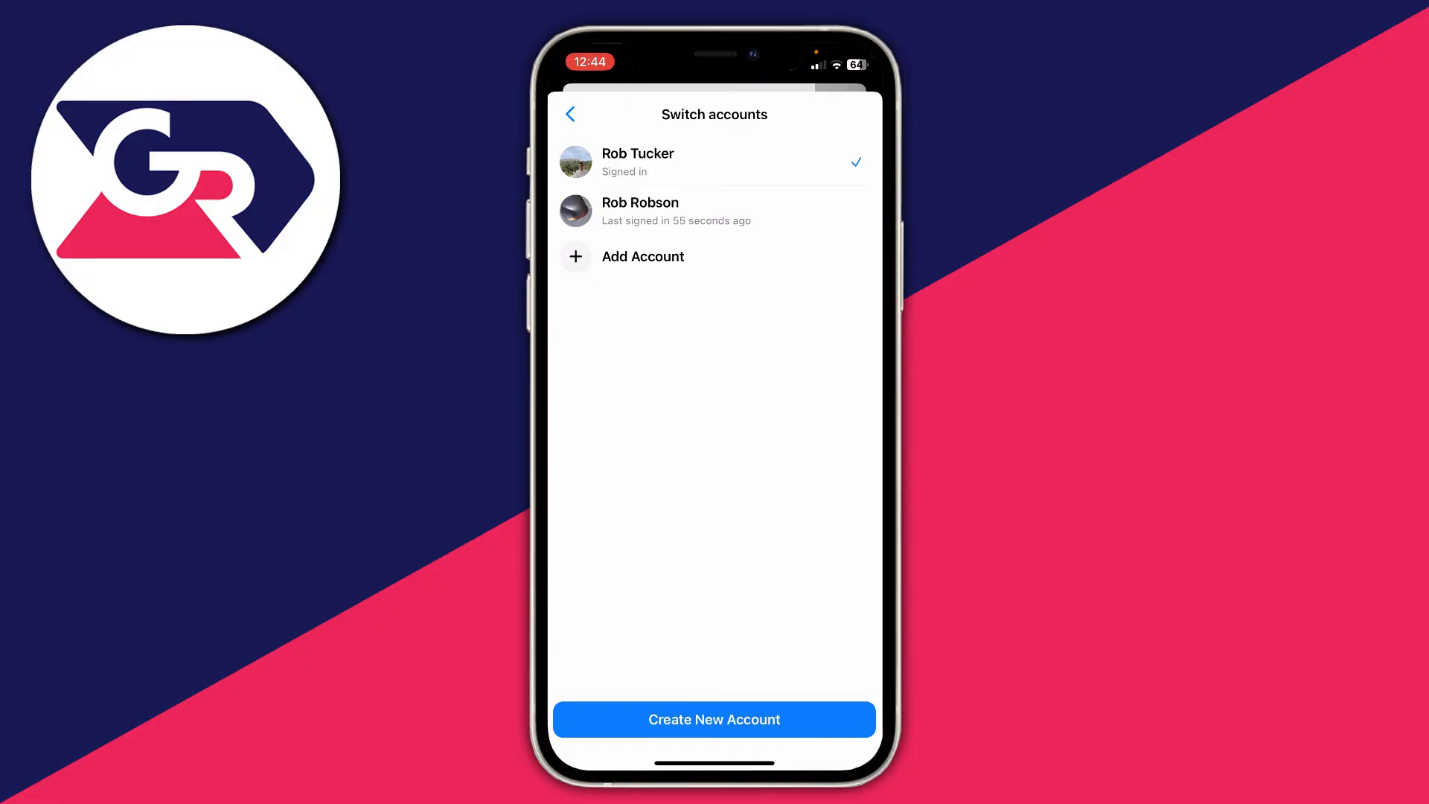
pyautogui.click(713, 211)
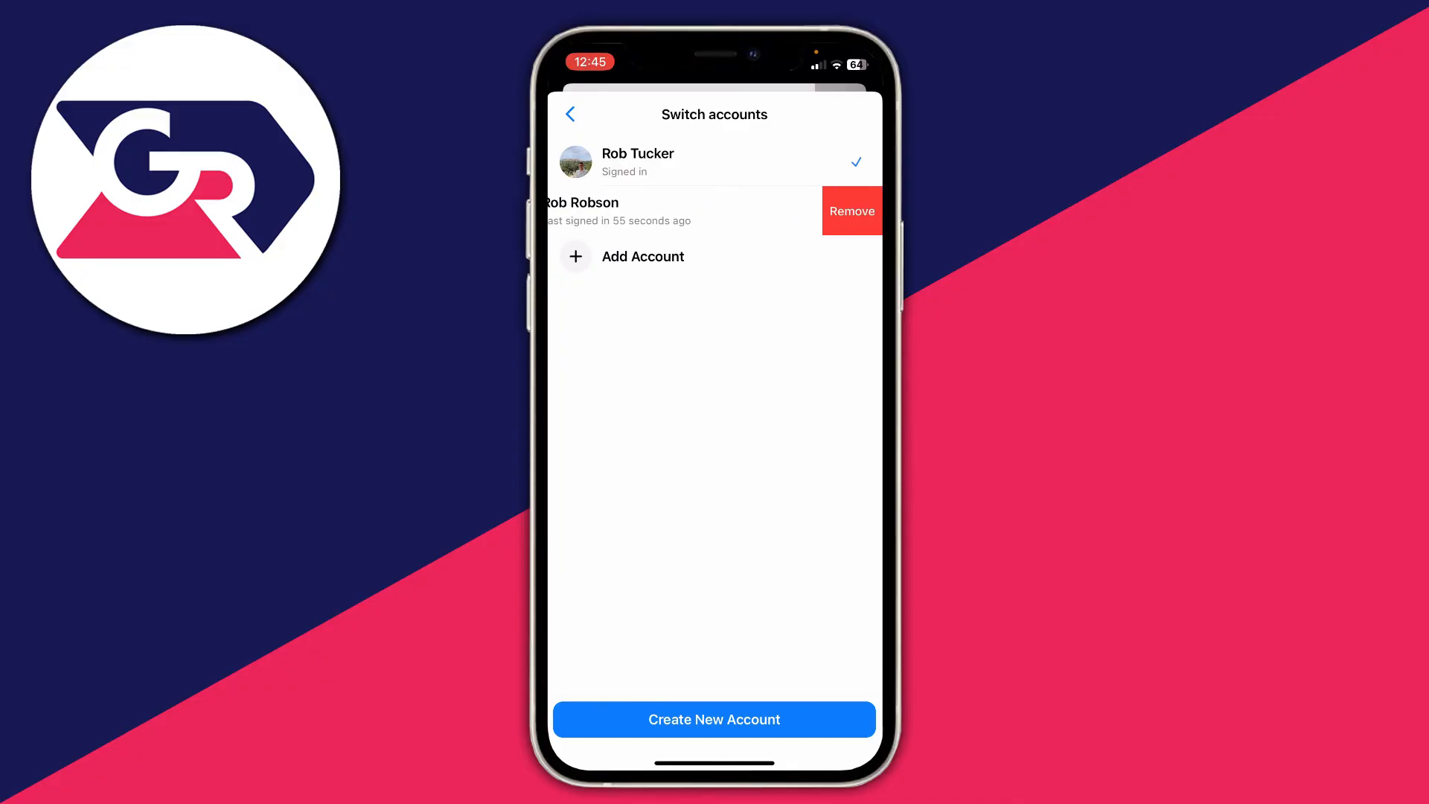
pyautogui.click(851, 211)
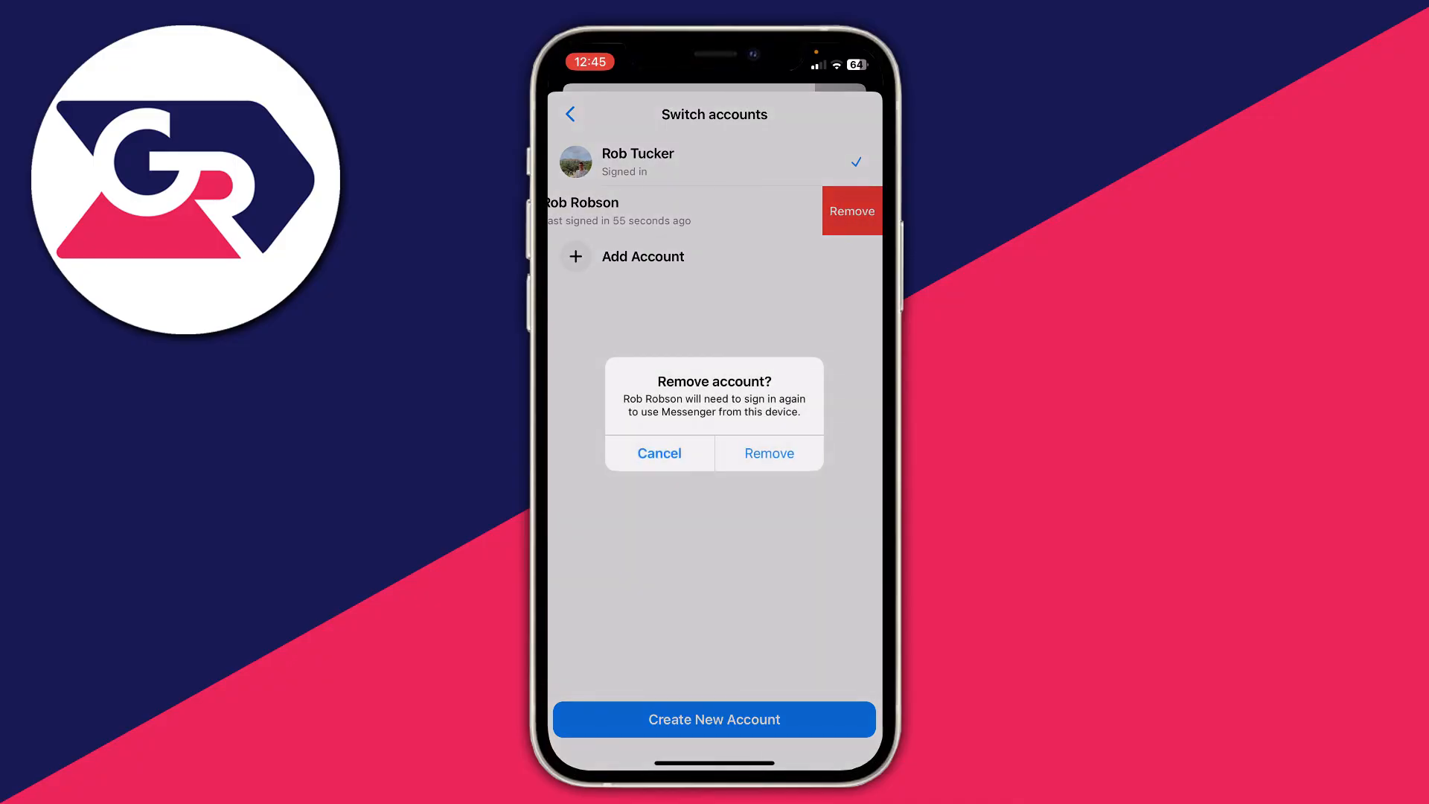